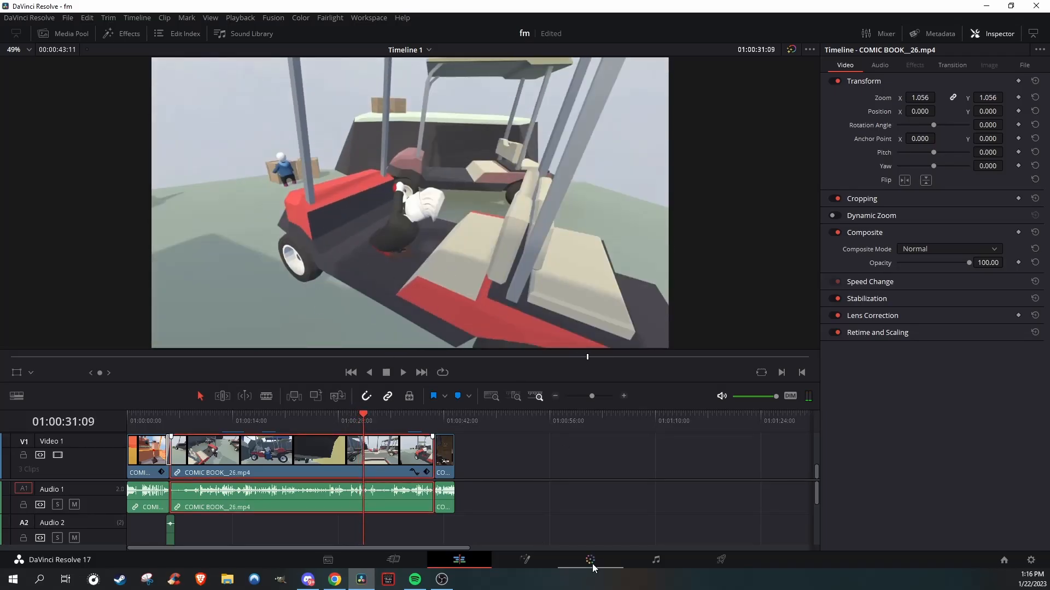
Switch from the Edit page to the Color page to grade the golf-cart clip
left_click(590, 559)
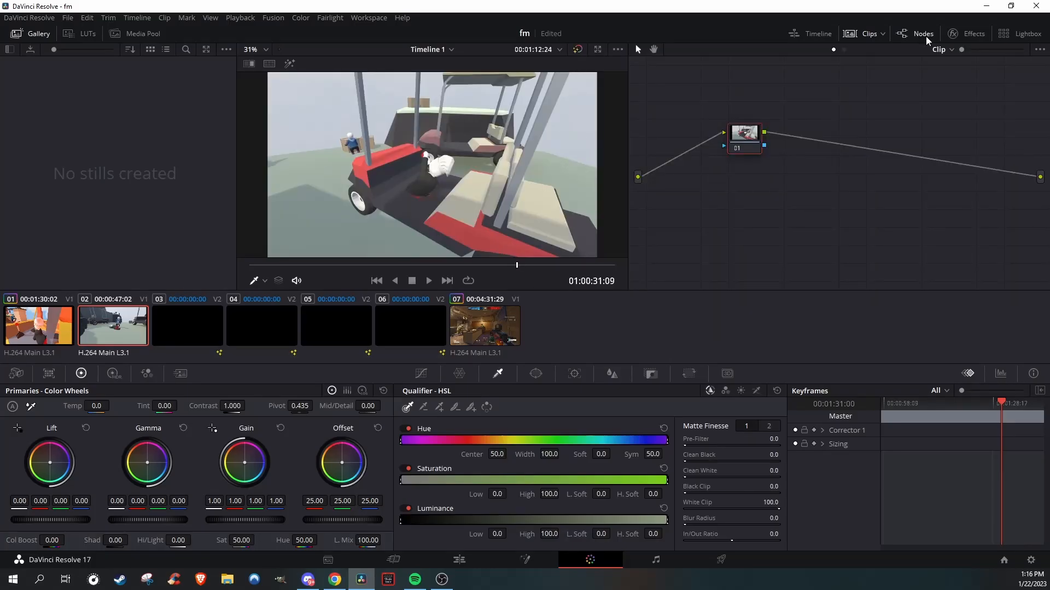
Add a Color Space Transform effect to node 01 and set its input colour space
left_click(972, 33)
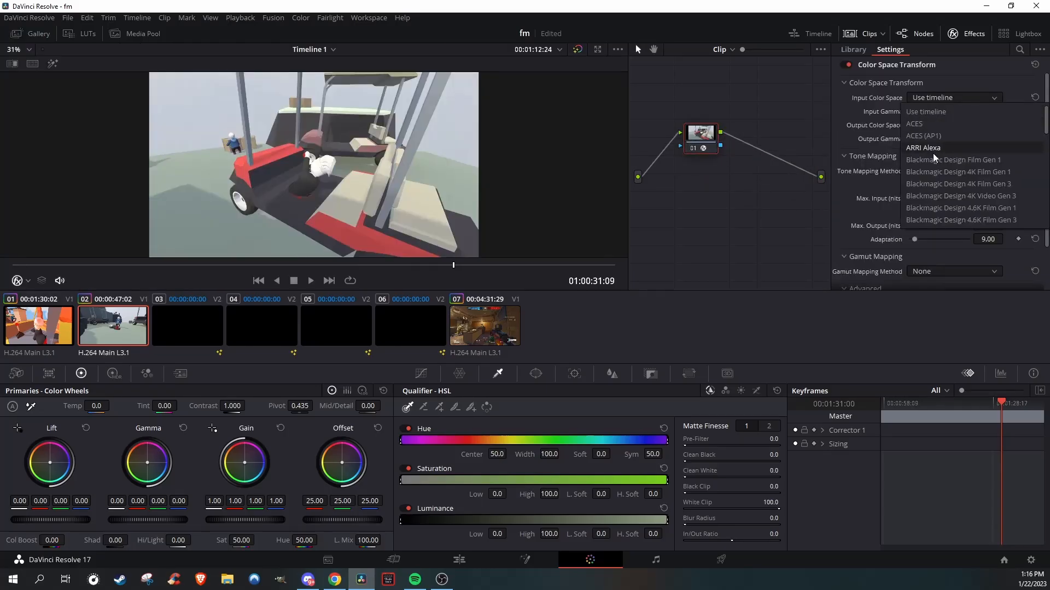
left_click(923, 147)
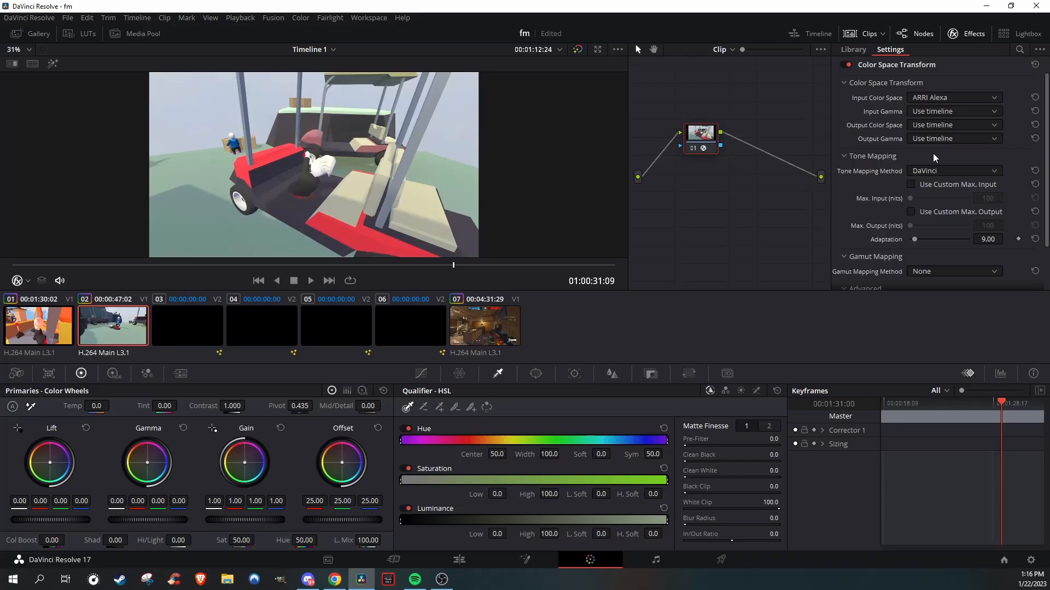
left_click(578, 50)
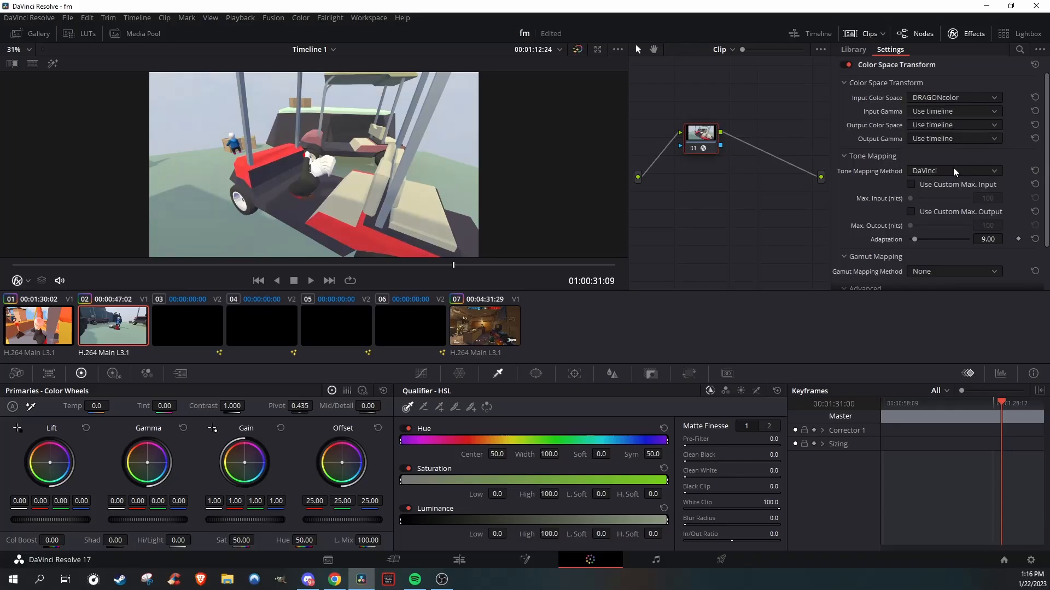
Set the CST gamut mapping method to Saturation Compression
scroll("down", 3)
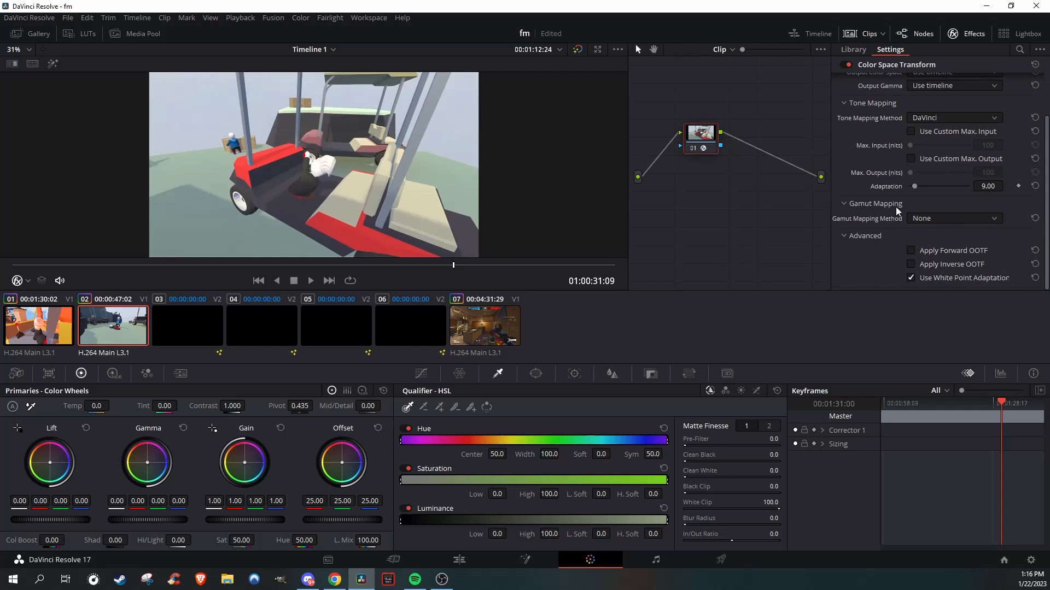
left_click(953, 218)
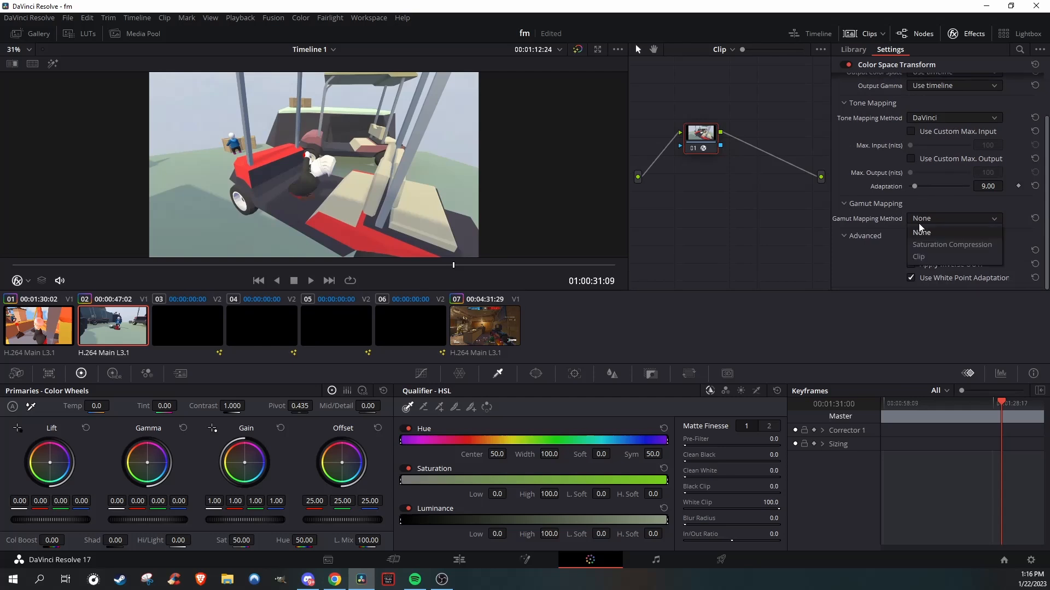
left_click(951, 244)
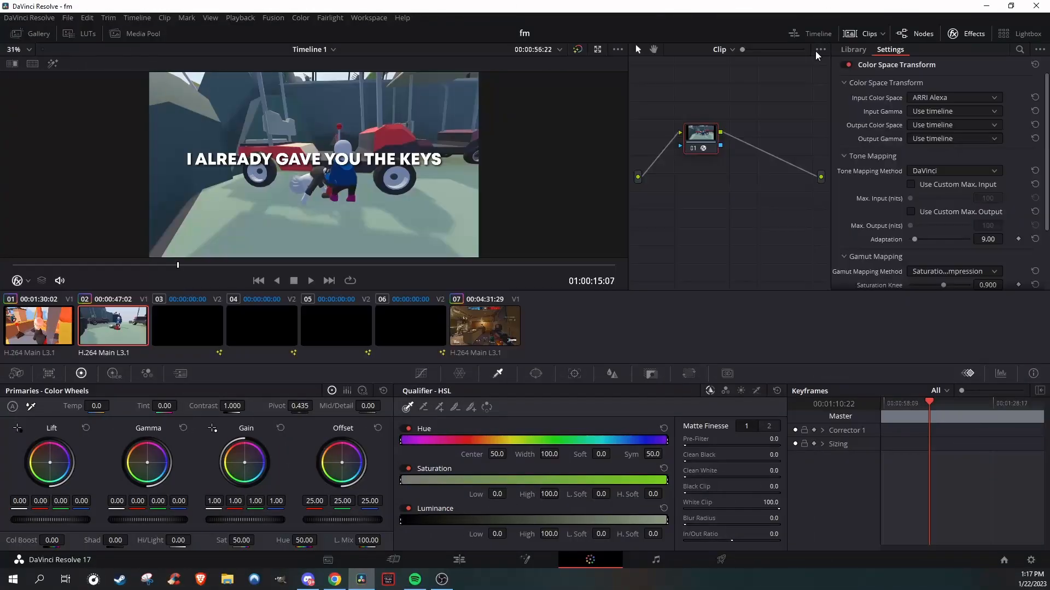
Switch to the enlarged viewer layout, hiding the gallery and node panels
left_click(952, 97)
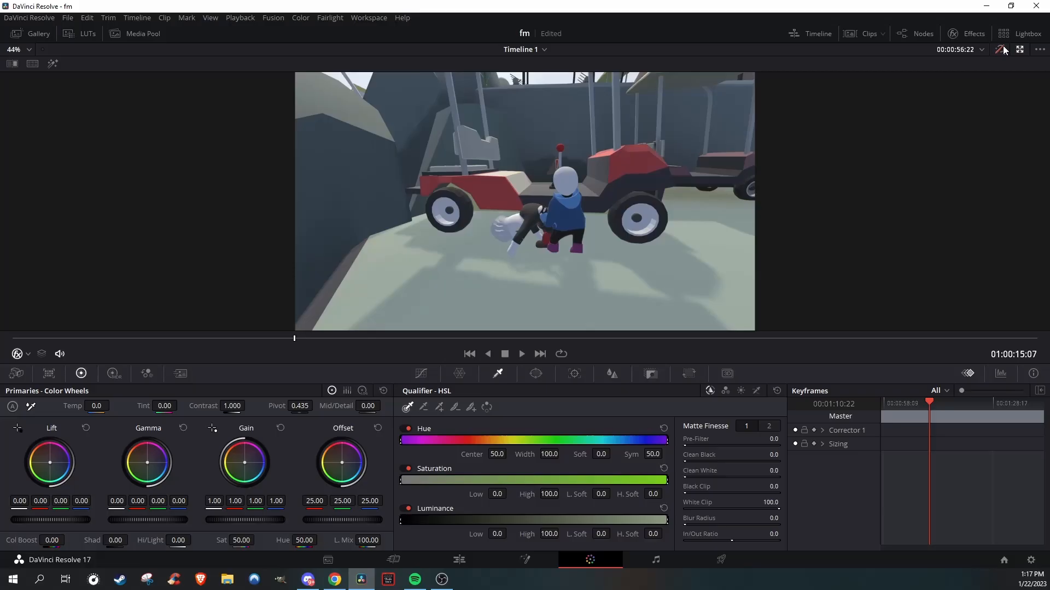
mouse_move(1002, 50)
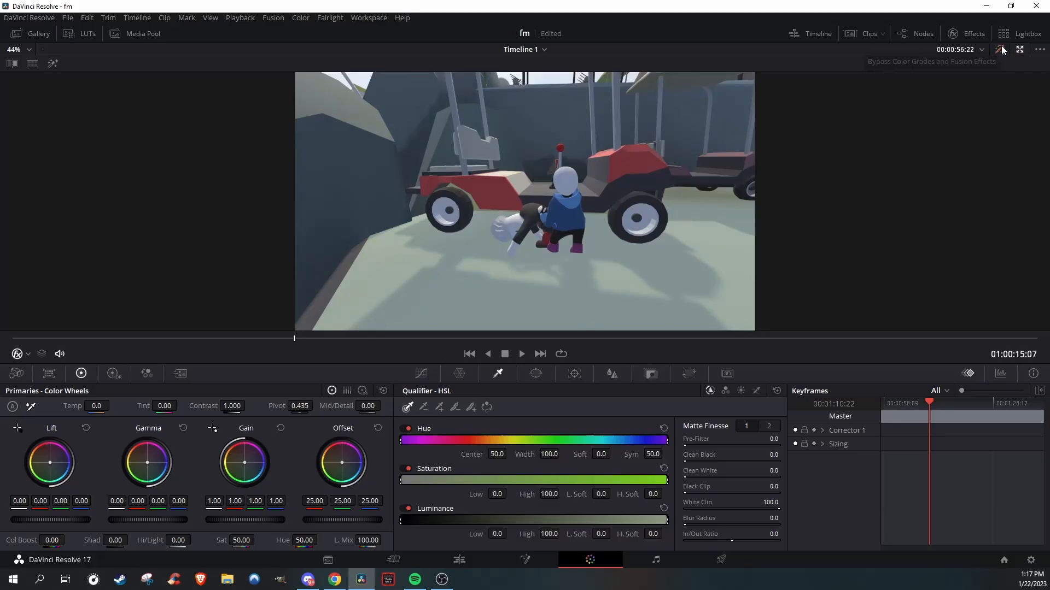
Compare the shot with grades bypassed, then play the graded clip
left_click(521, 353)
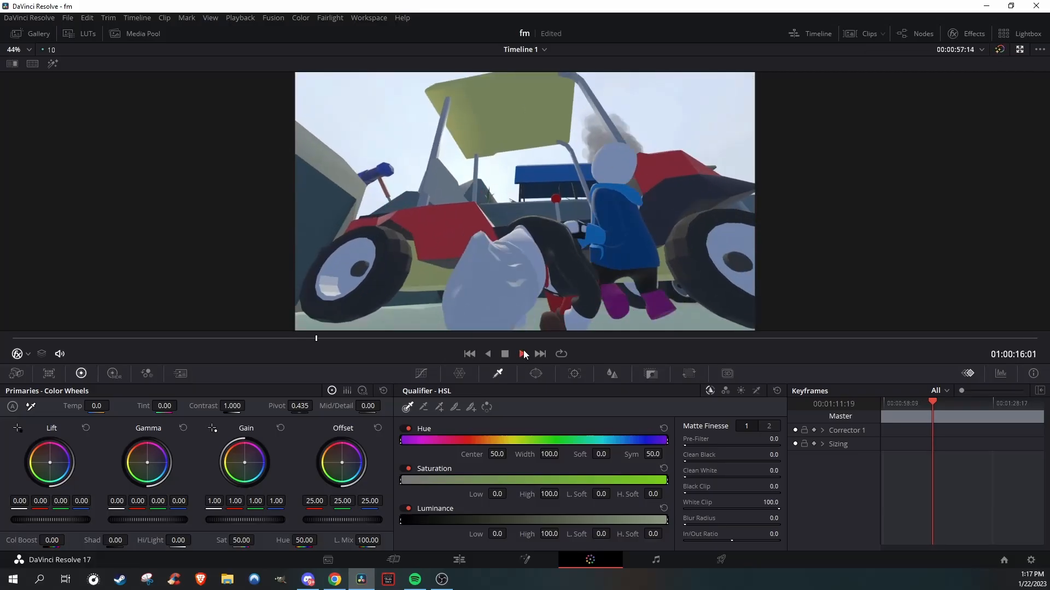
left_click(521, 353)
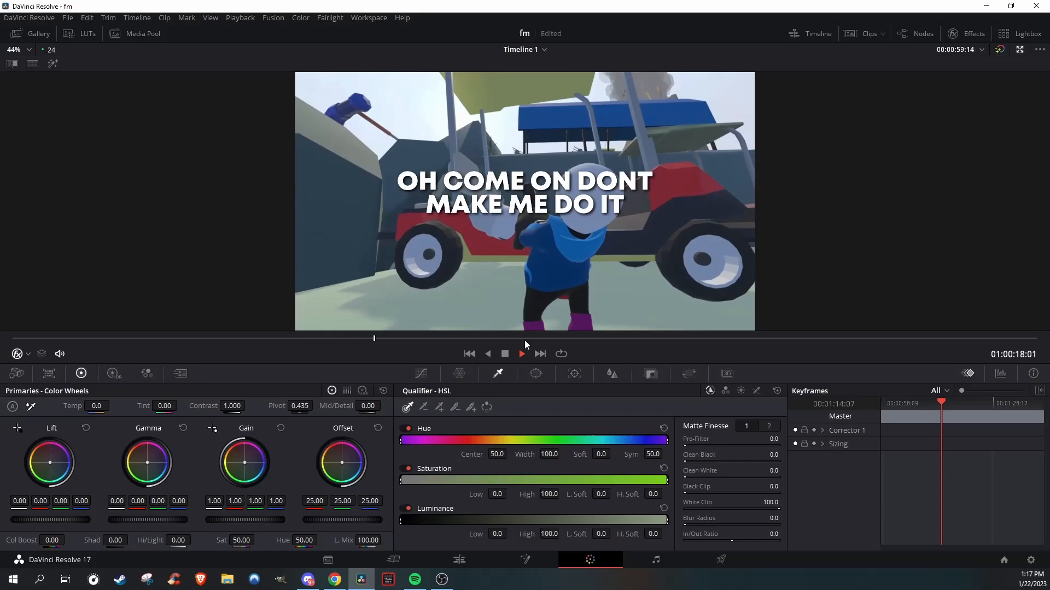
left_click(522, 353)
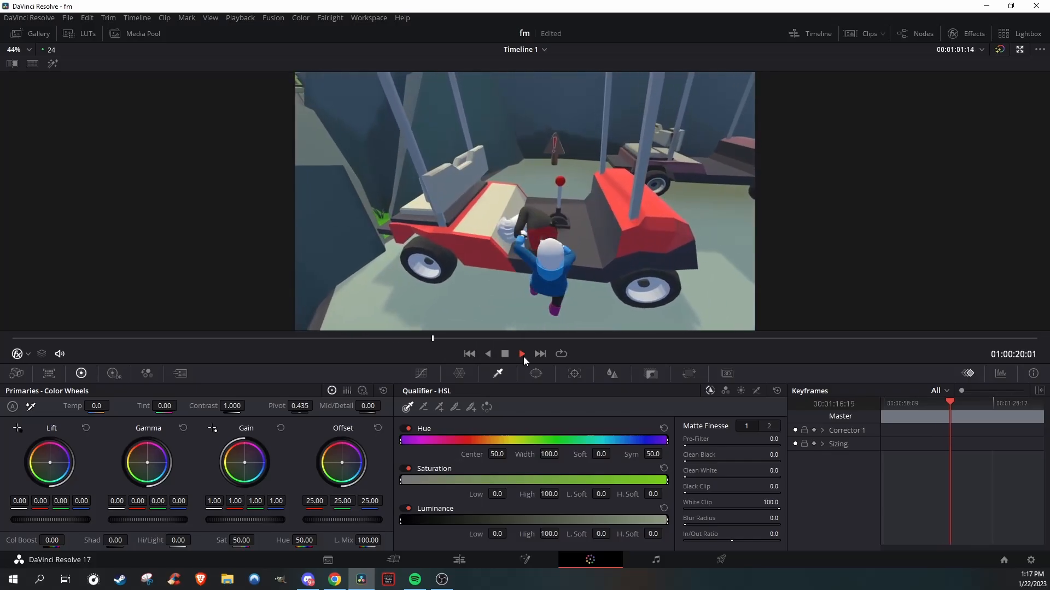